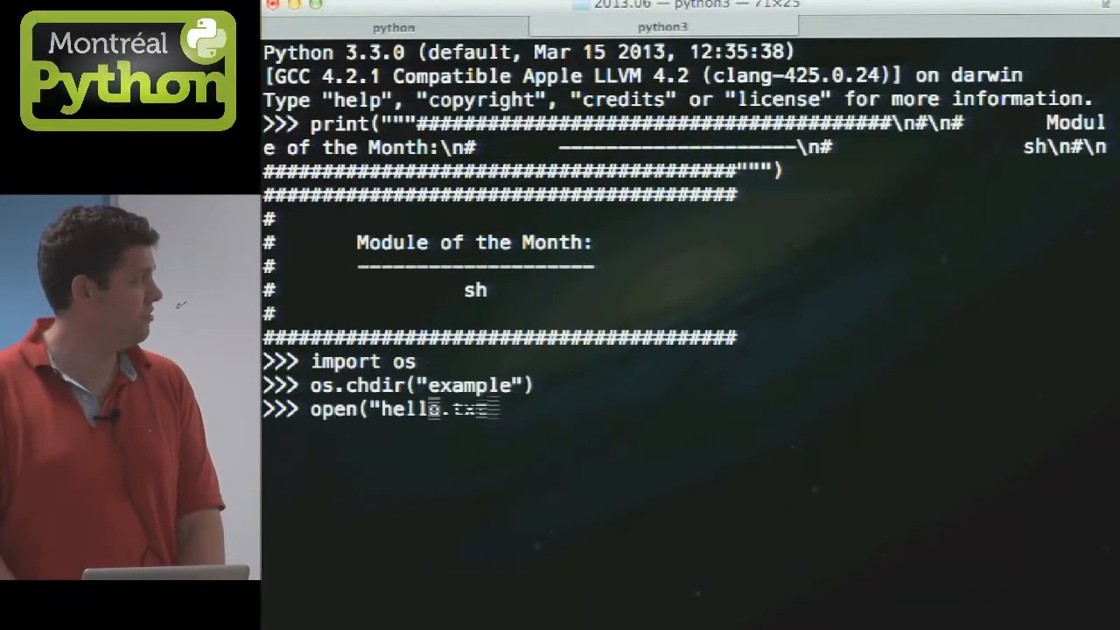
Write 'hello' into hello.txt and import ls from the sh module.
{"action": "type", "text": "txt\", \"w\").write(\"hello\")"}
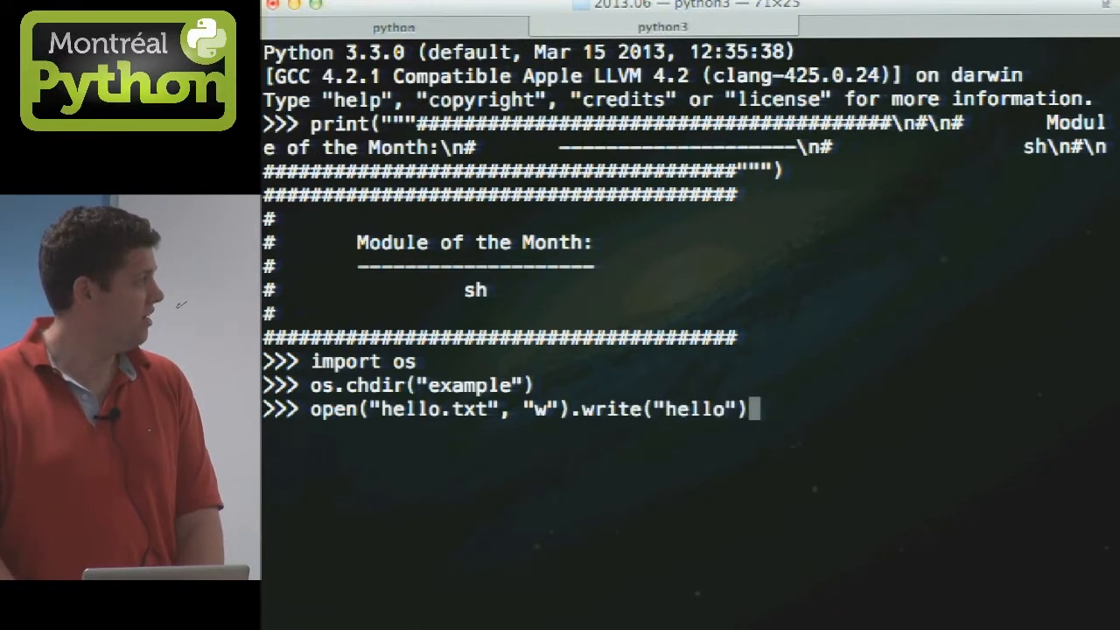
{"action": "type", "text": "from sh"}
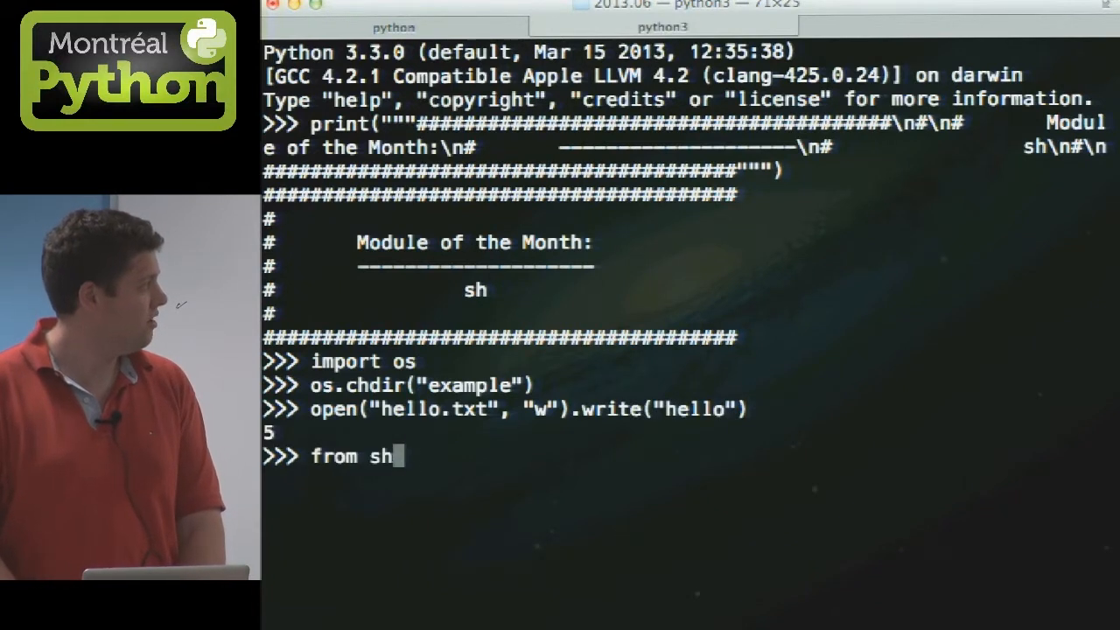
{"action": "type", "text": "import ls"}
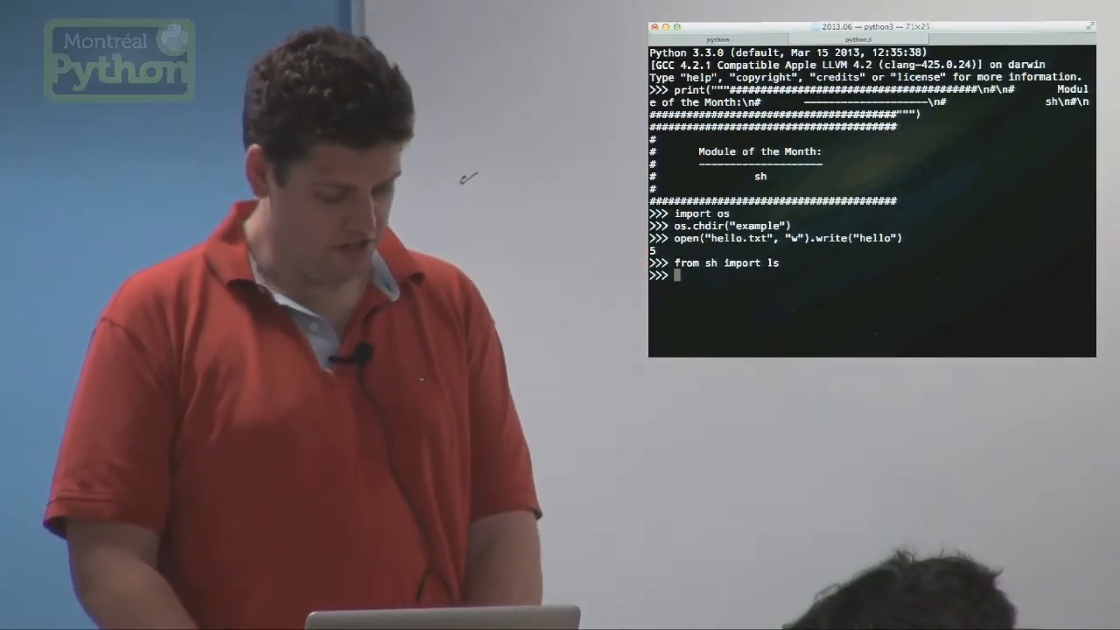
Print ls() showing hello.txt, then store ls(l=True) in content.
{"action": "type", "text": "print(ls())"}
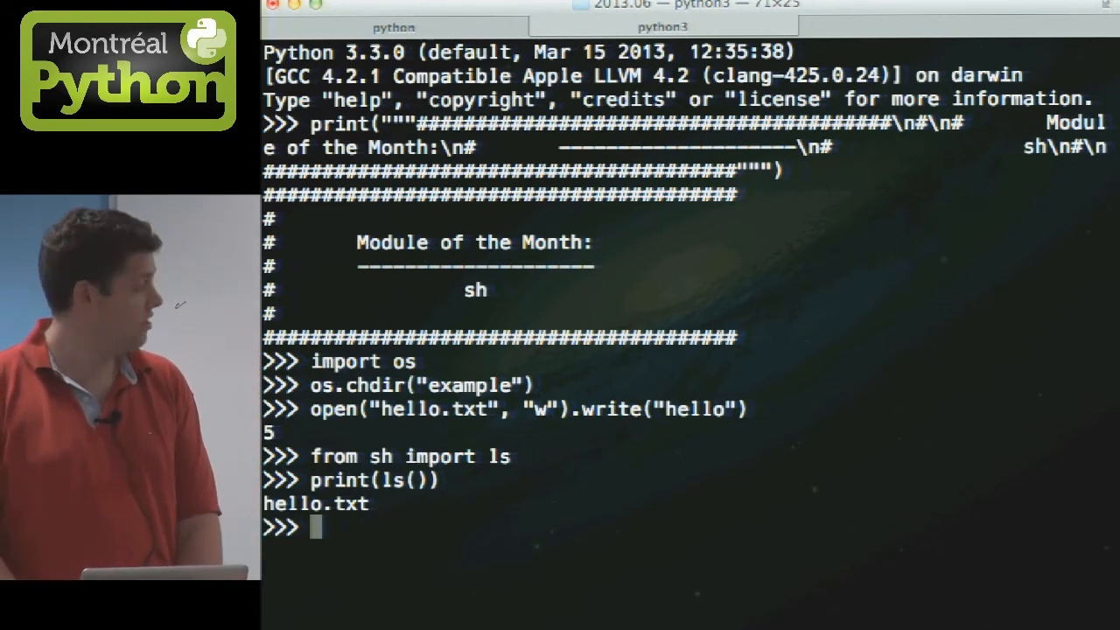
{"action": "type", "text": "content = ls"}
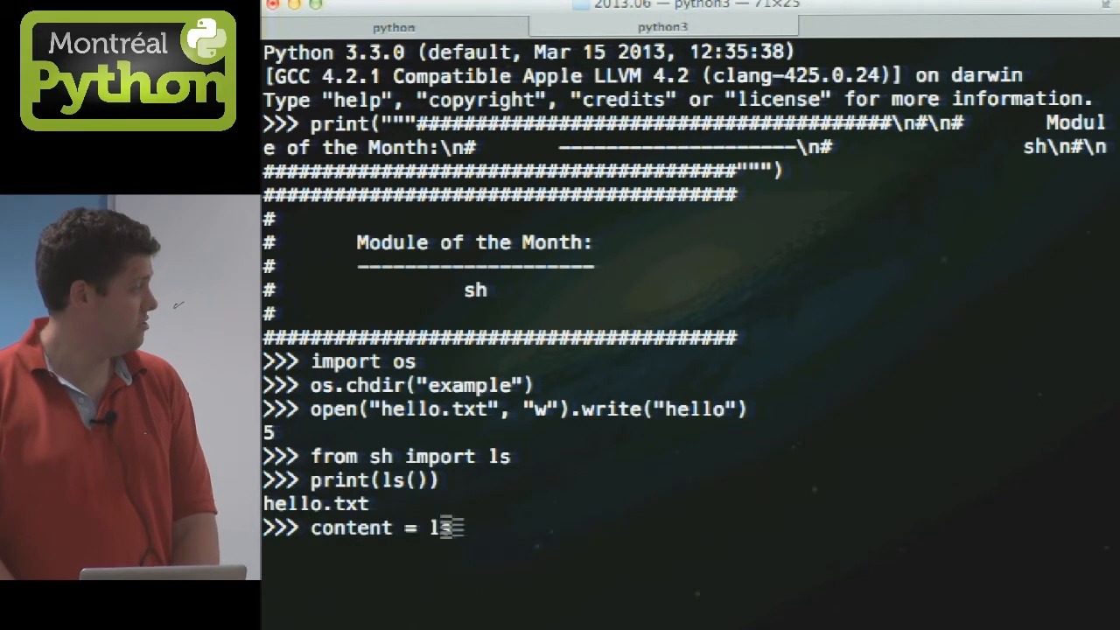
{"action": "type", "text": "("}
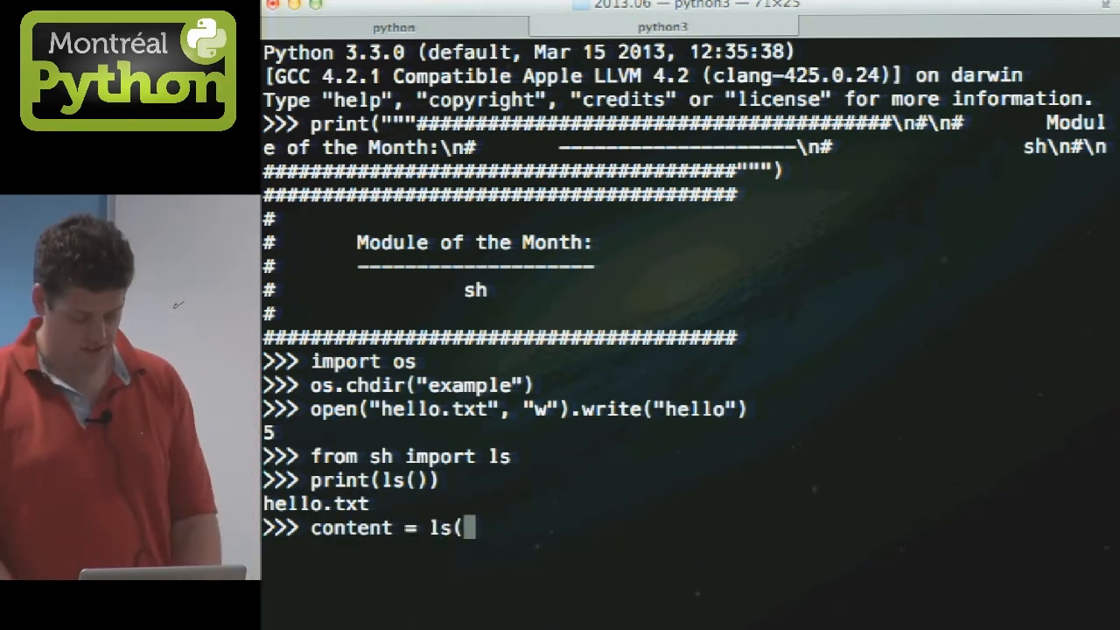
{"action": "type", "text": "l=True)"}
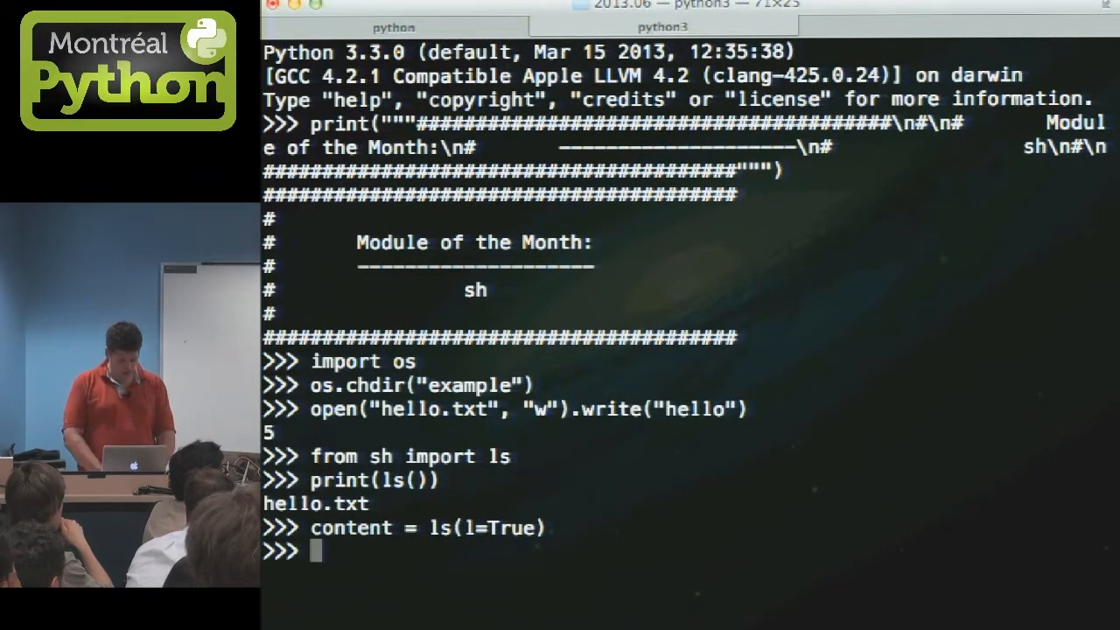
Print content, then split its second line into fields ending in 'hello.txt'.
{"action": "type", "text": "print(content)"}
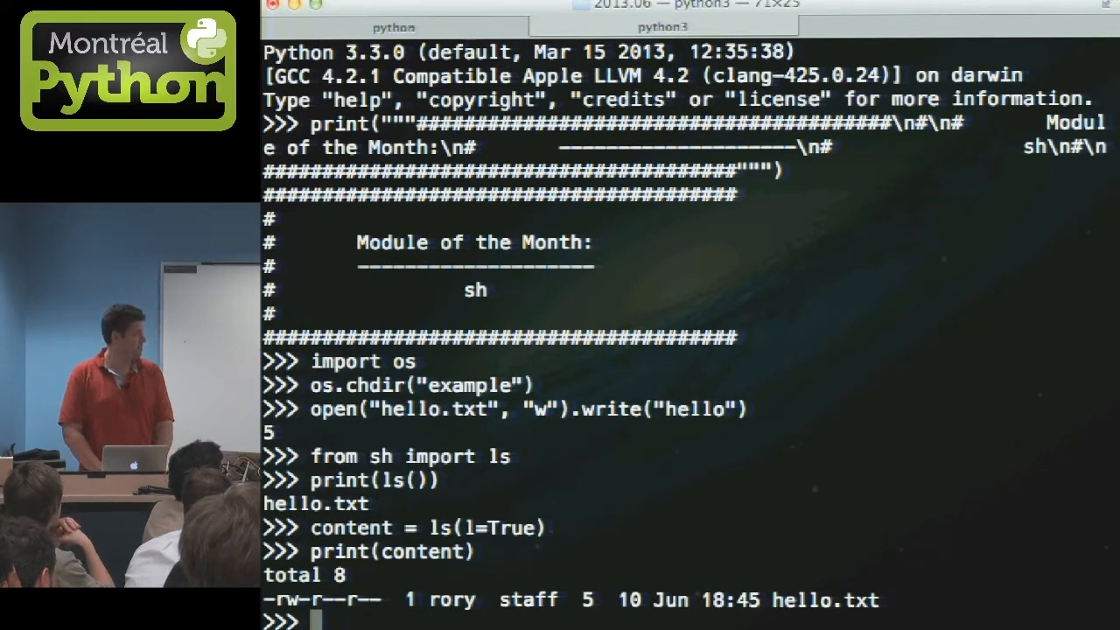
{"action": "type", "text": "print(content.split("}
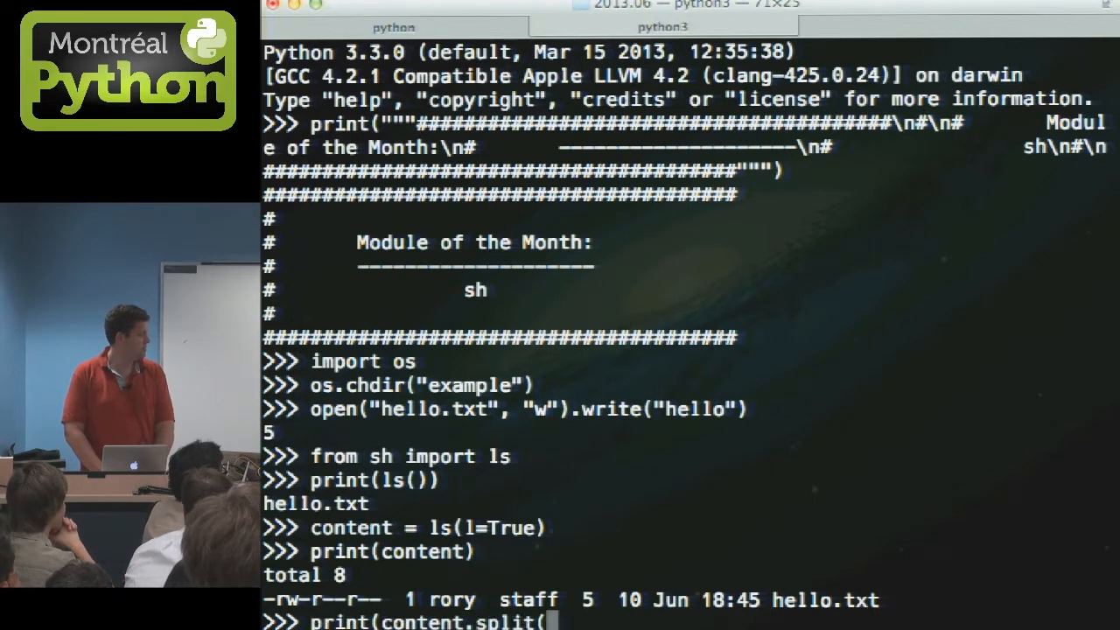
{"action": "type", "text": "'\\n')[1].s"}
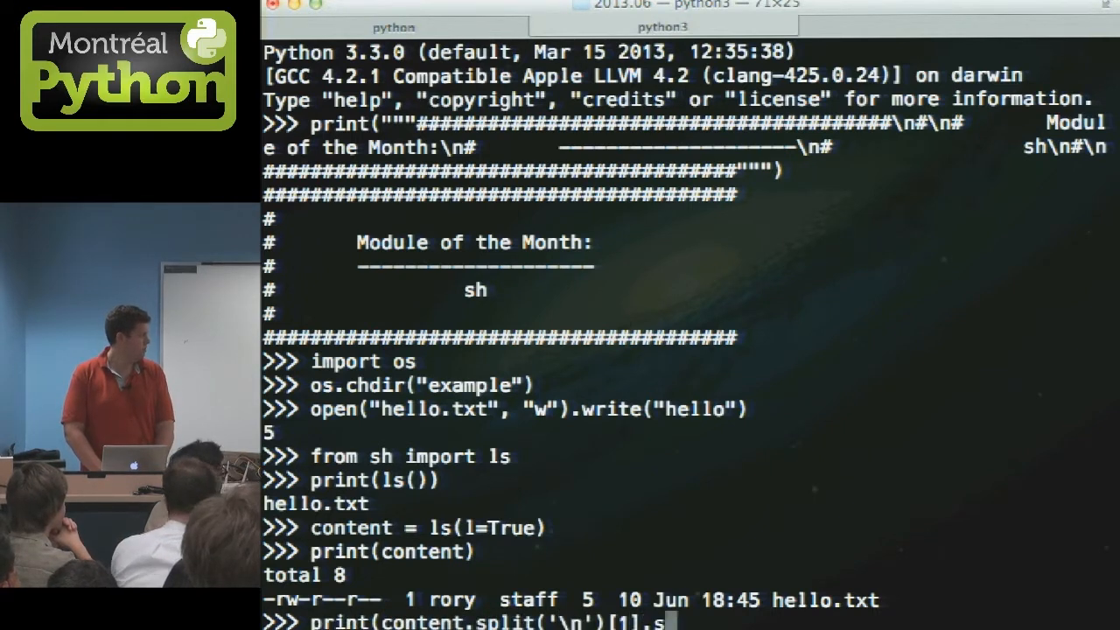
{"action": "type", "text": "plit("}
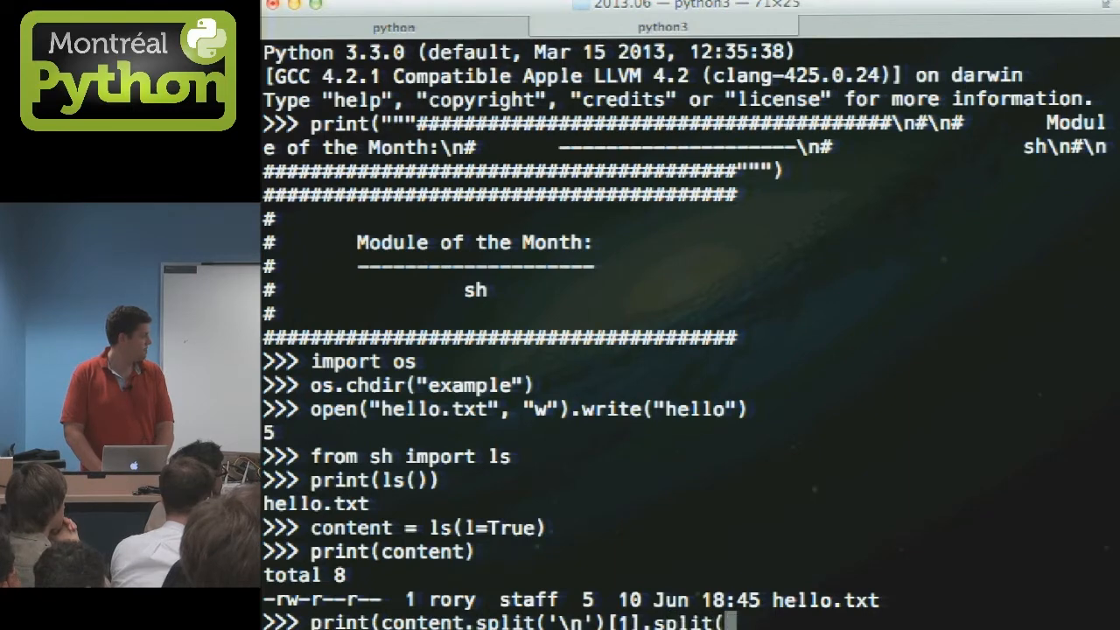
{"action": "type", "text": ")"}
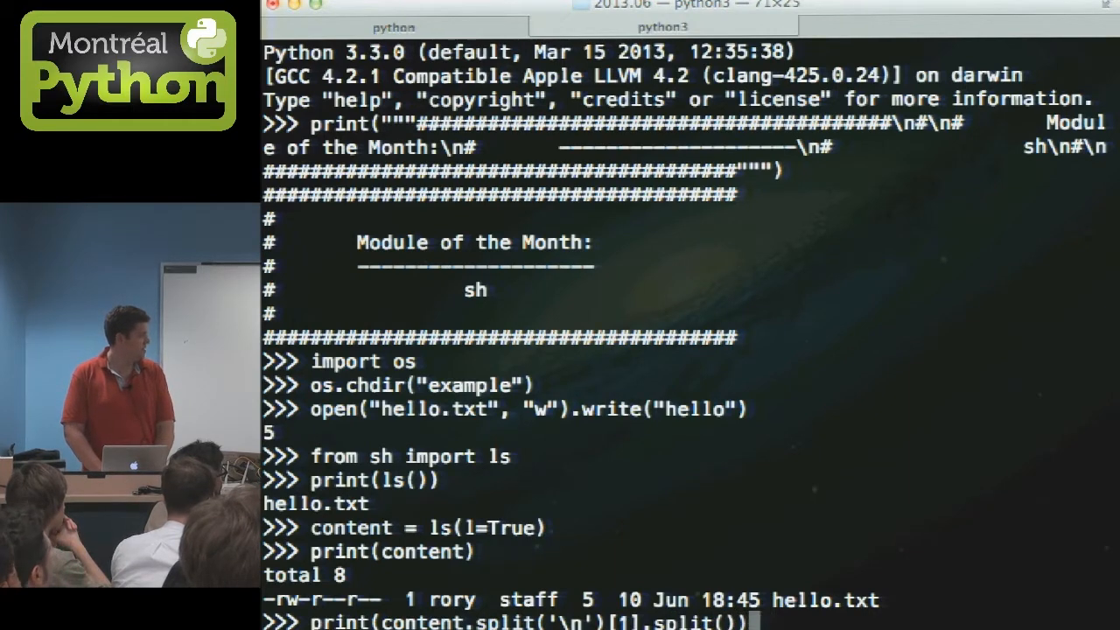
{"action": "key", "text": "enter"}
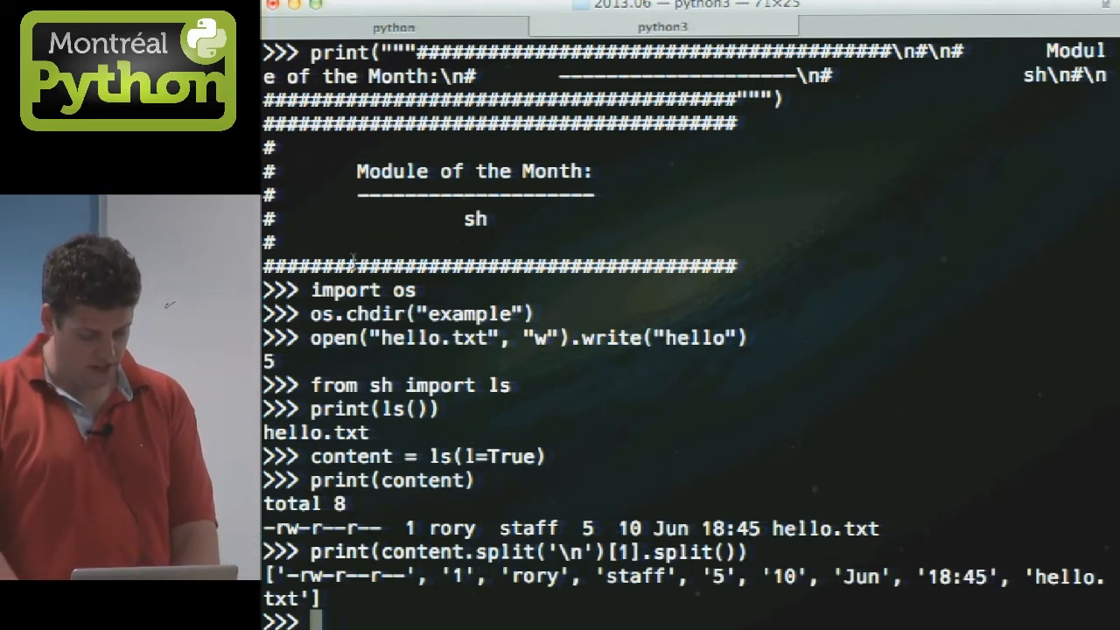
Save a Hello World C program (#include <stdio.h>) as hello.c and import clang.
{"action": "type", "text": "open(\"hello.c\", \"w\").write(\"\"\""}
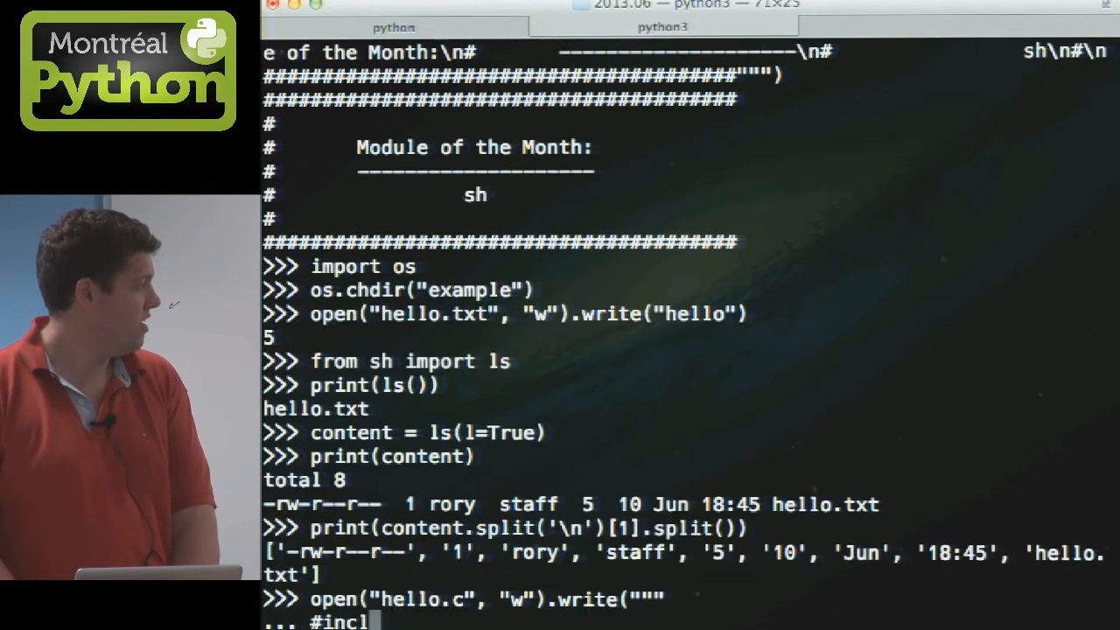
{"action": "type", "text": "#include <stdio.h>"}
{"action": "type", "text": "\"\"\")"}
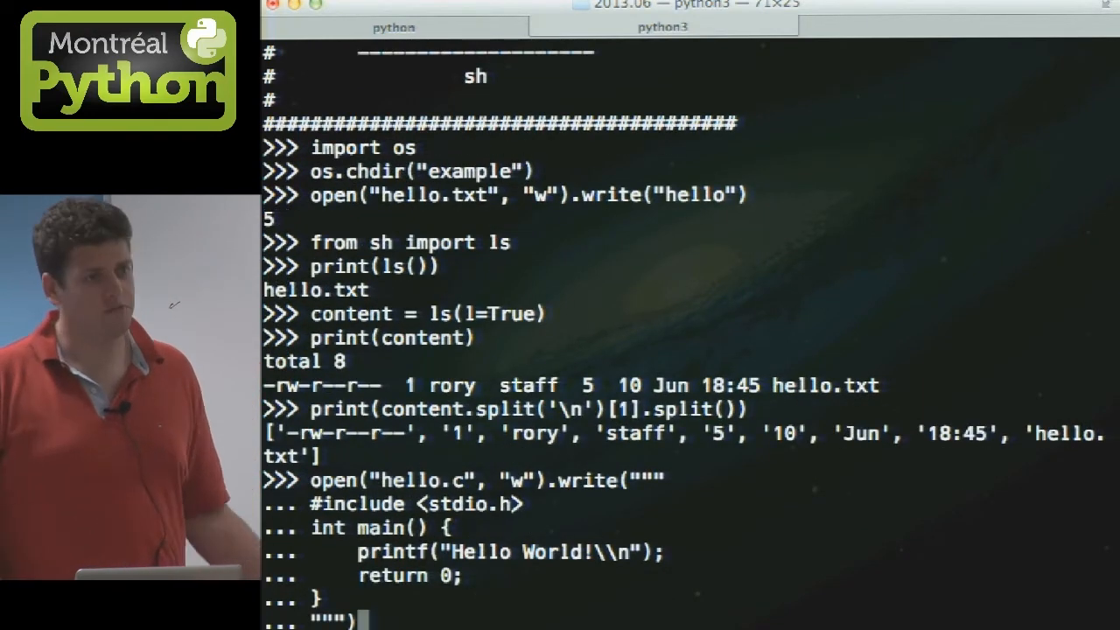
{"action": "key", "text": "Return"}
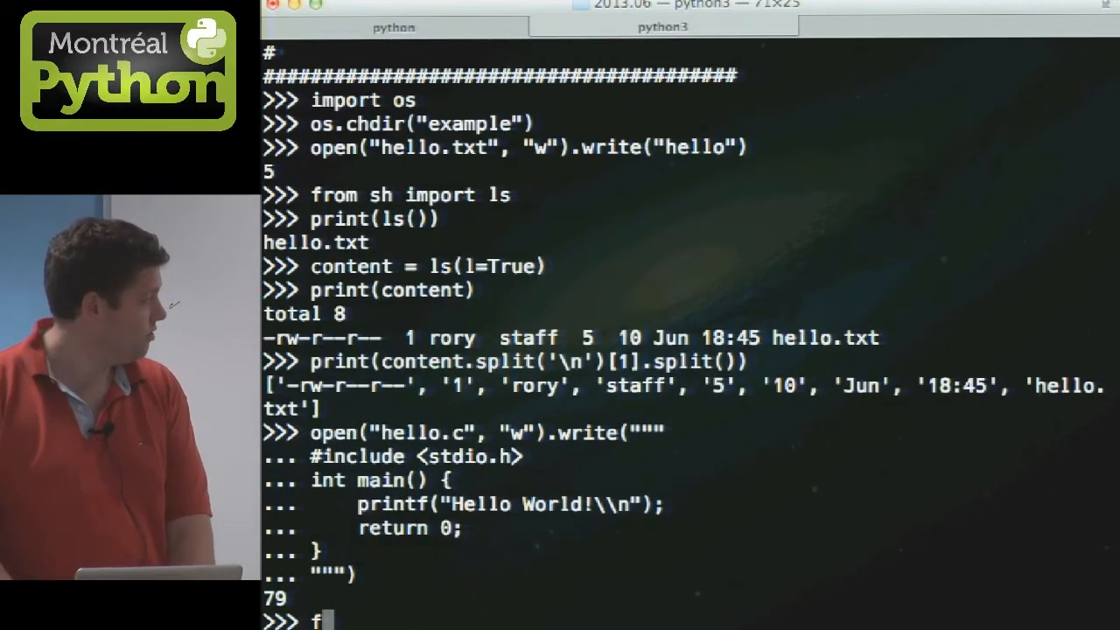
{"action": "type", "text": "from sh import clang"}
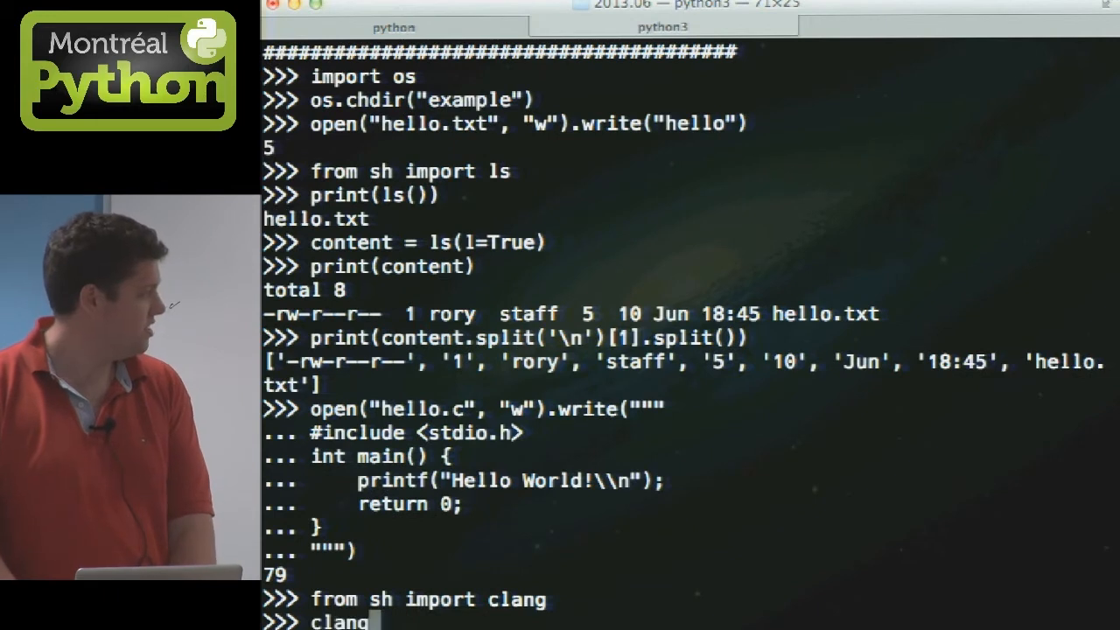
{"action": "type", "text": "(\"hello.c\", o=\"hello"}
{"action": "type", "text": "from sh import Command"}
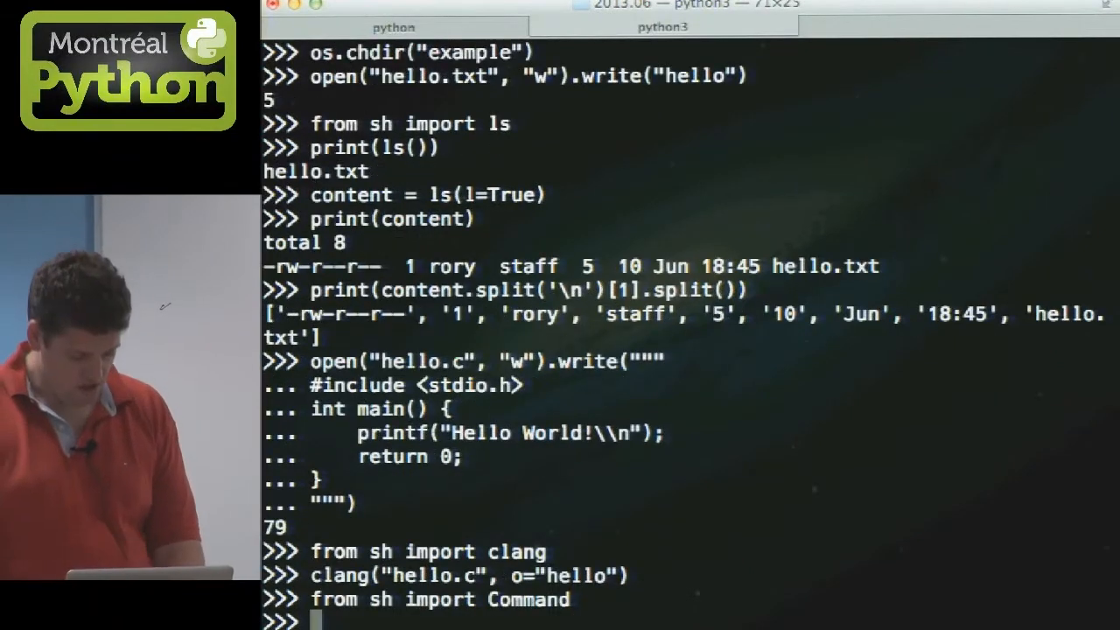
Define hello = Command("./hello") and call hello() to print Hello World!
{"action": "type", "text": "hello ="}
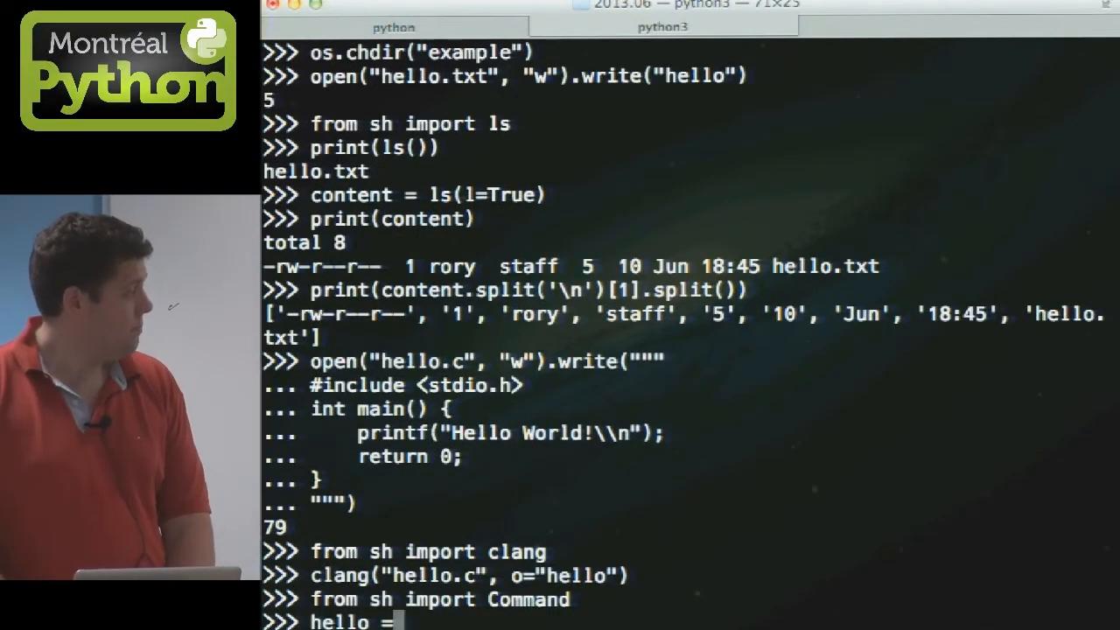
{"action": "type", "text": "Command(\"./hello\")"}
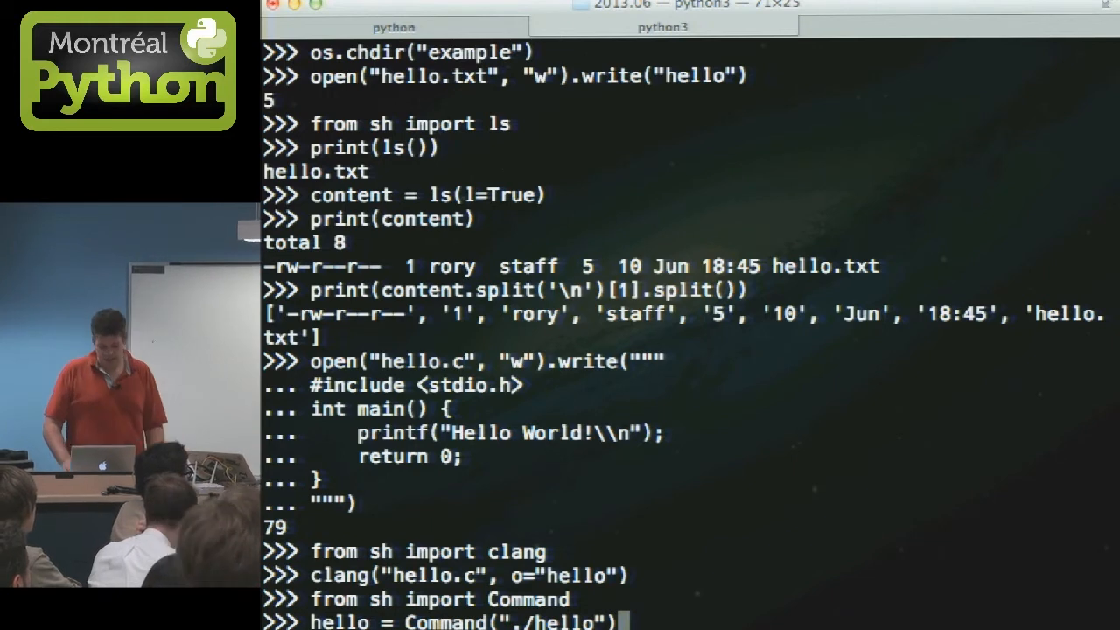
{"action": "key", "text": "Return"}
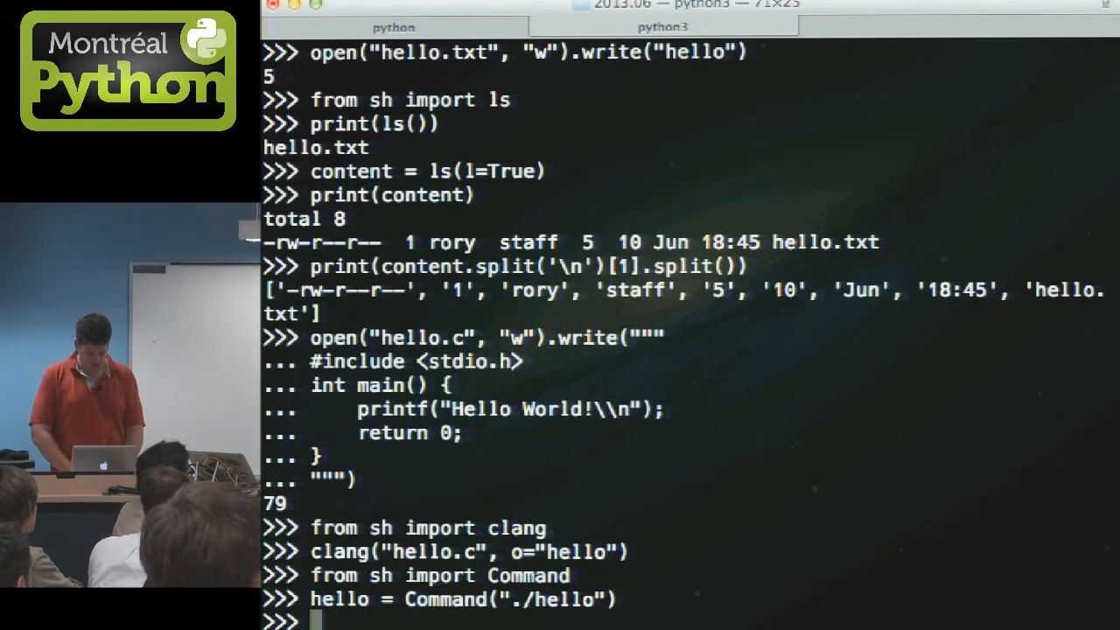
{"action": "type", "text": "hello()"}
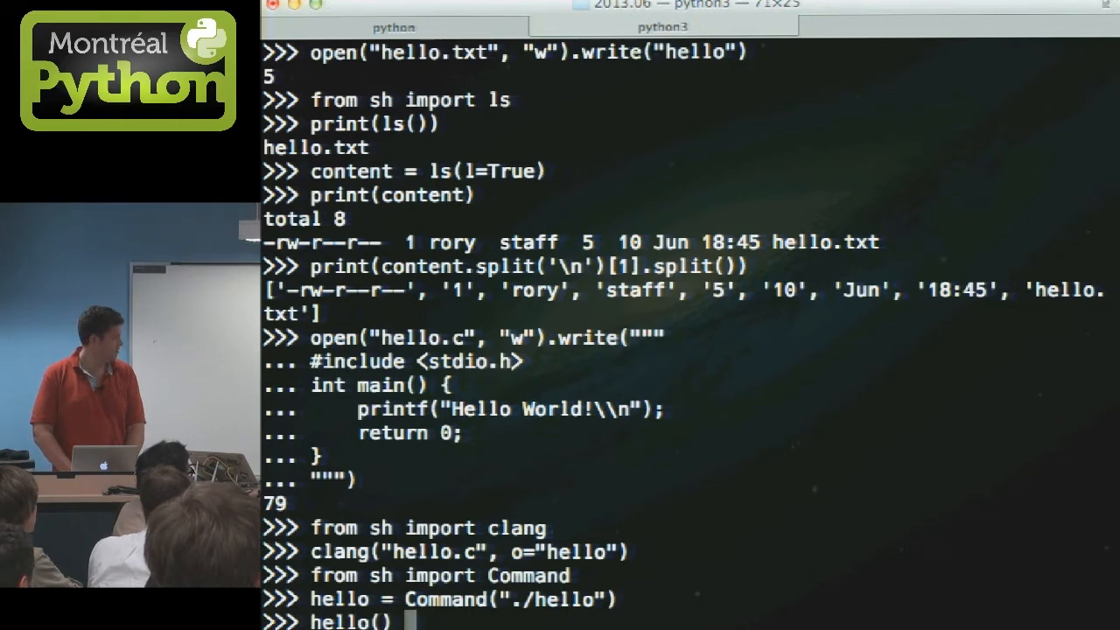
{"action": "key", "text": "Return"}
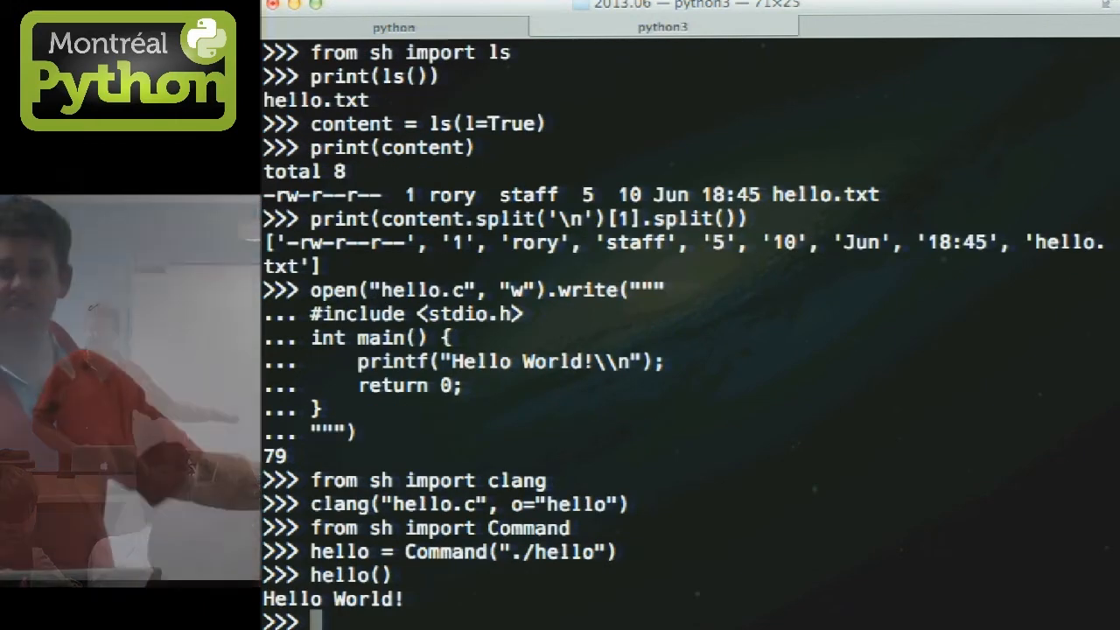